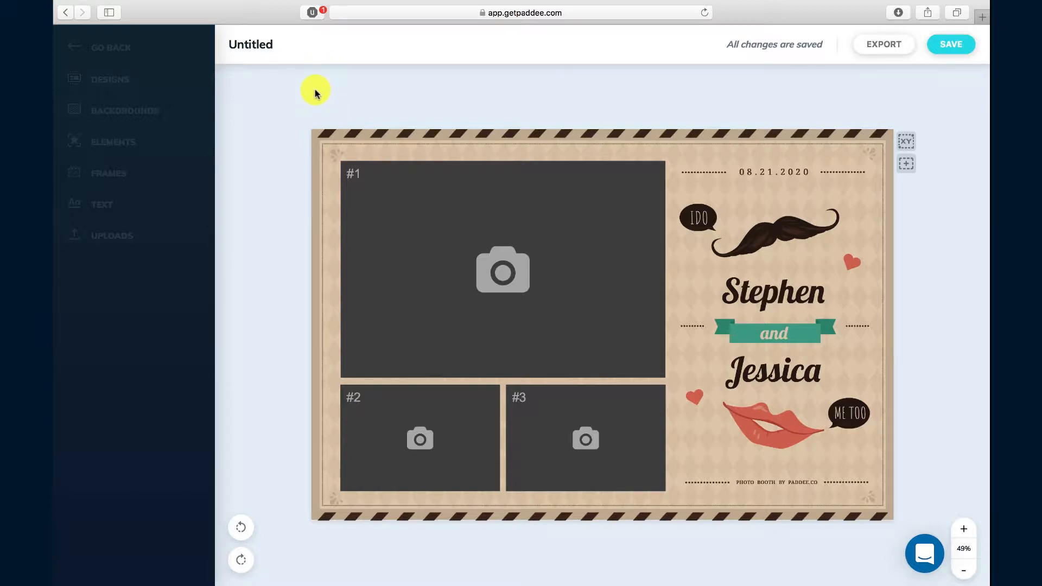
# Step: Retitle the design from Untitled to 'Welcome to Paddee' and save the change
pyautogui.click(251, 43)
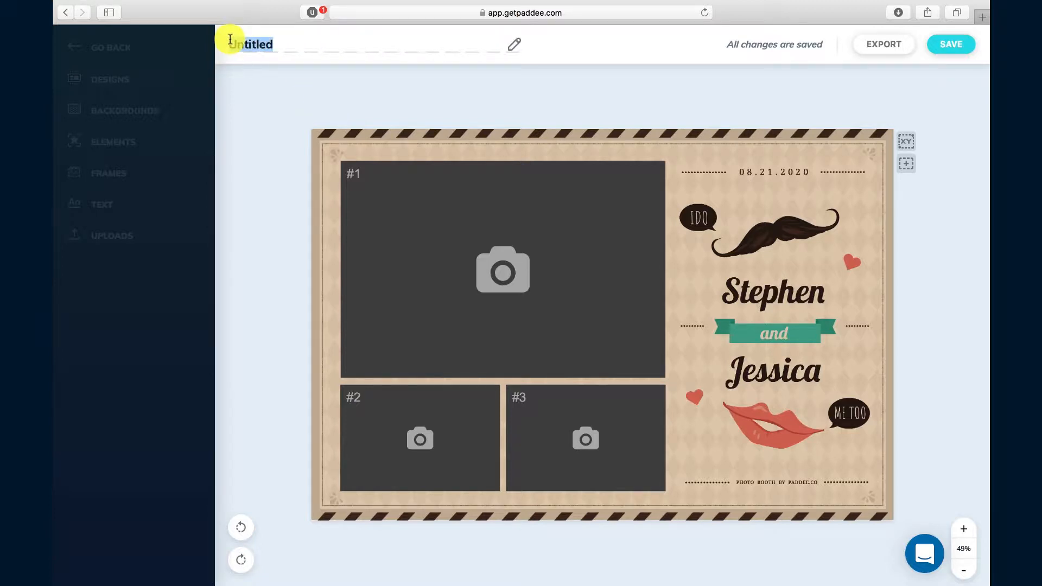
pyautogui.write('Welcome to Paddee')
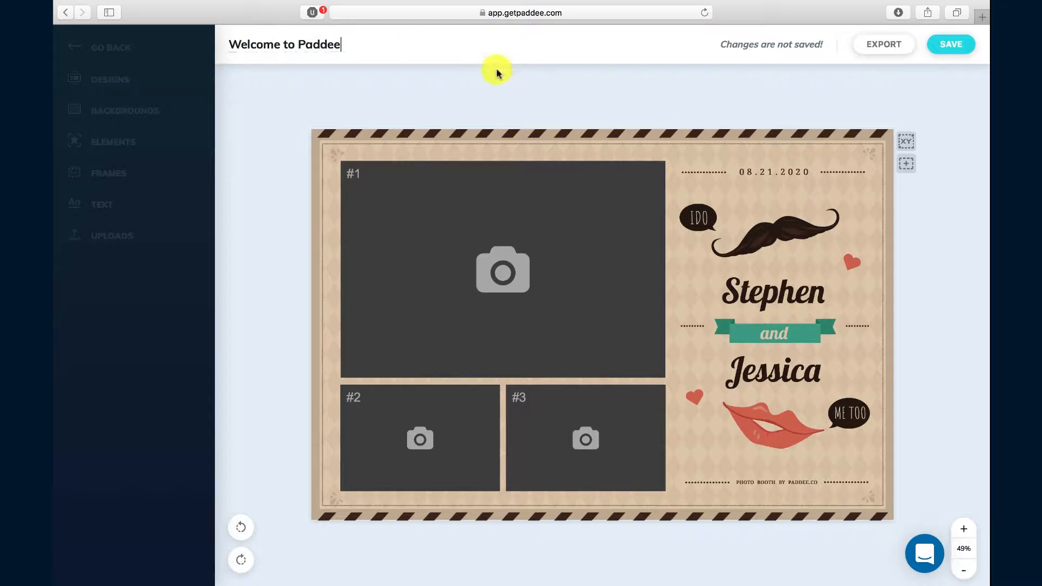
pyautogui.click(951, 43)
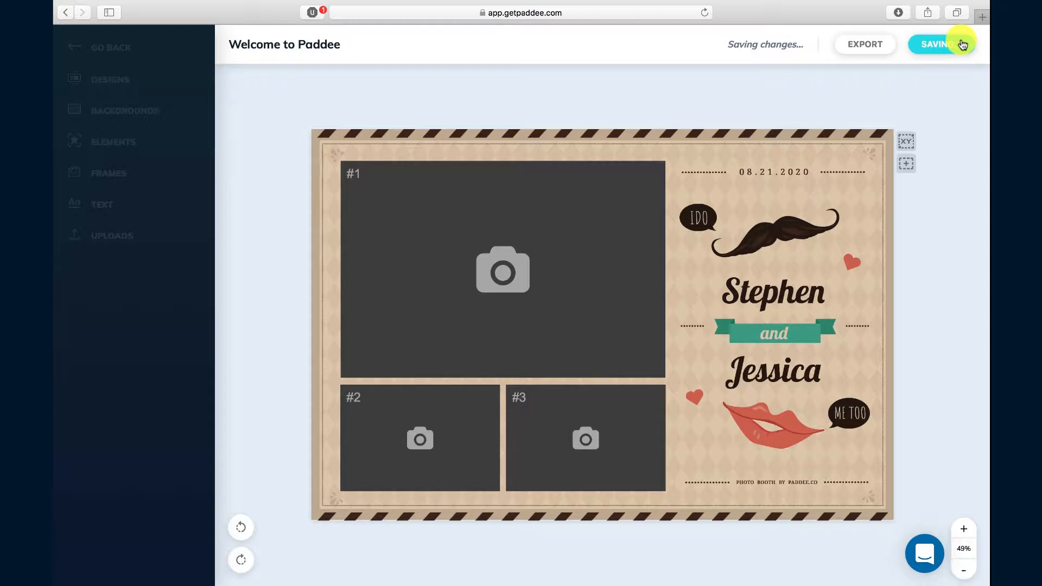
pyautogui.click(937, 44)
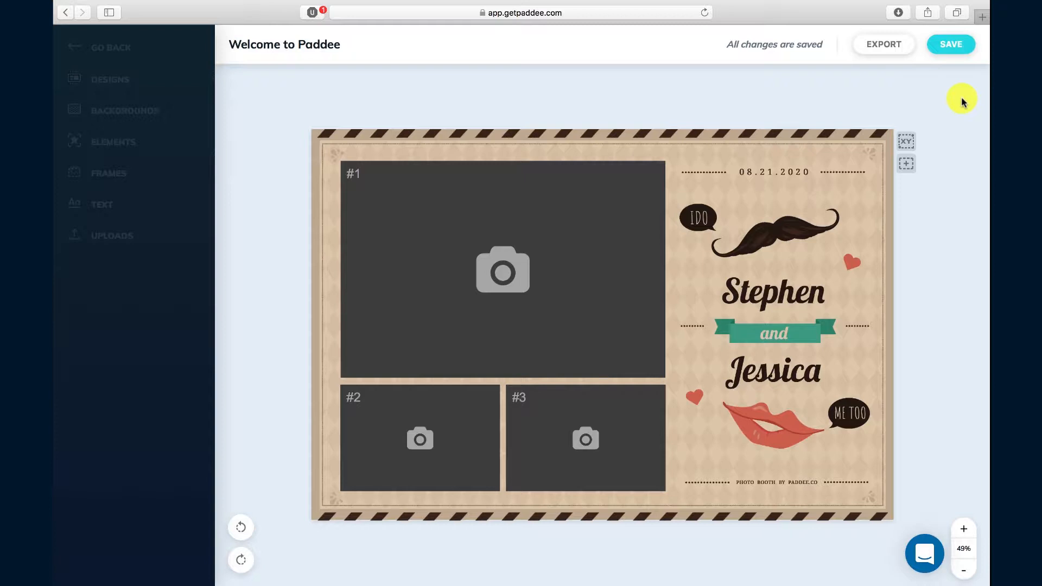
pyautogui.moveTo(946, 106)
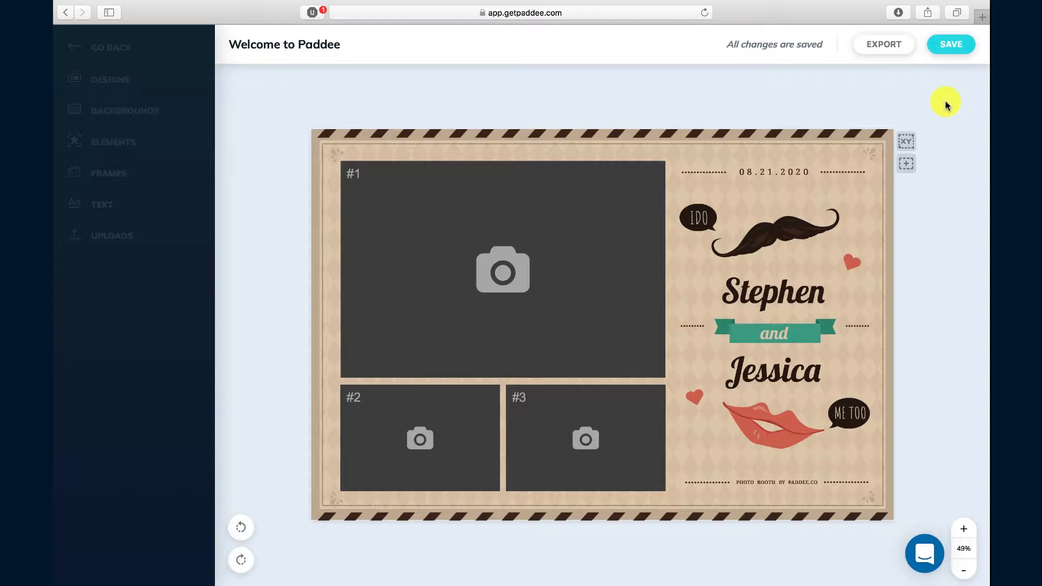
pyautogui.moveTo(857, 211)
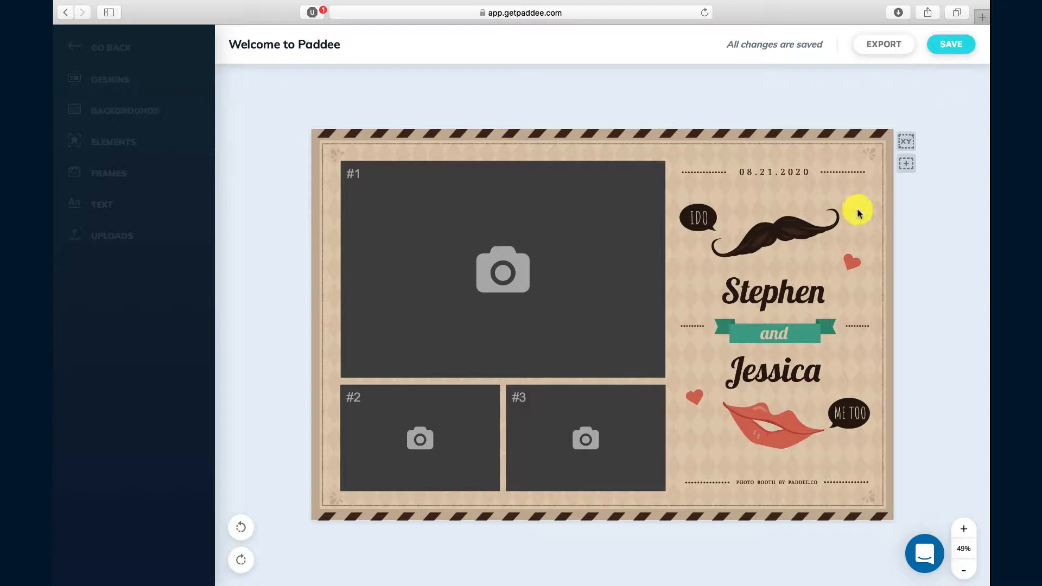
pyautogui.click(764, 229)
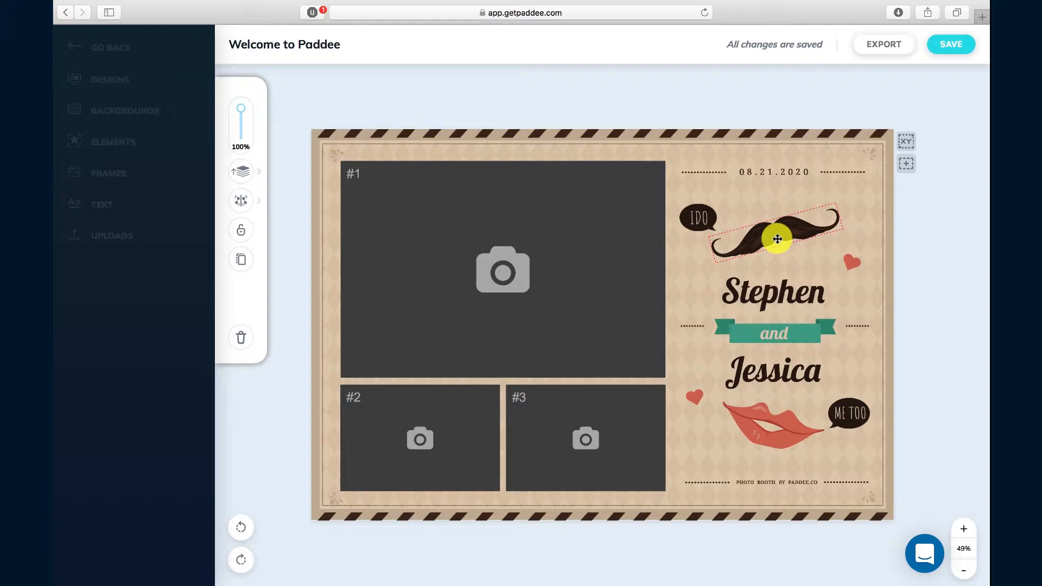
pyautogui.moveTo(777, 239); pyautogui.dragTo(742, 237)
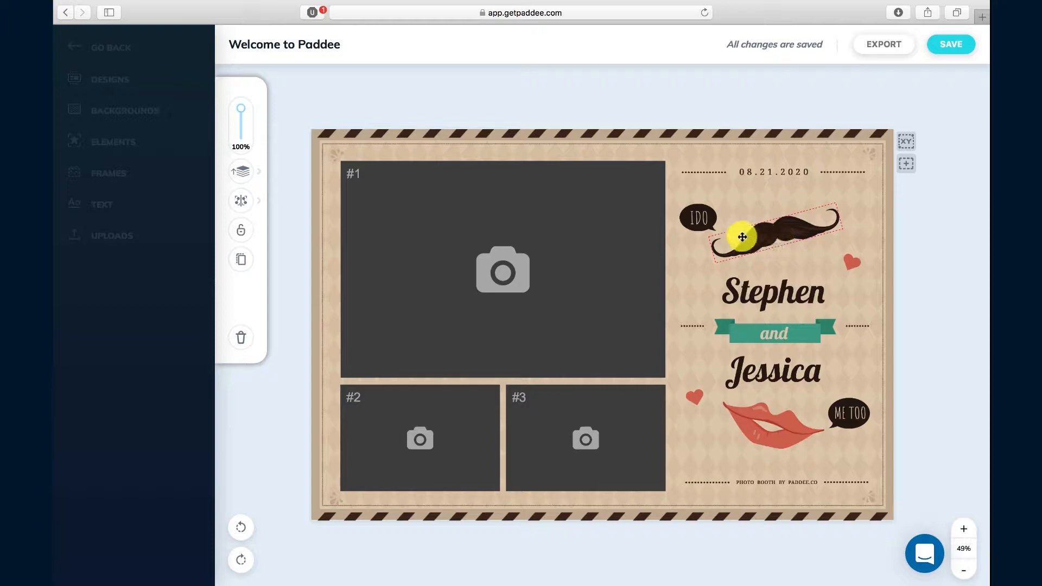
pyautogui.moveTo(742, 238); pyautogui.dragTo(755, 238)
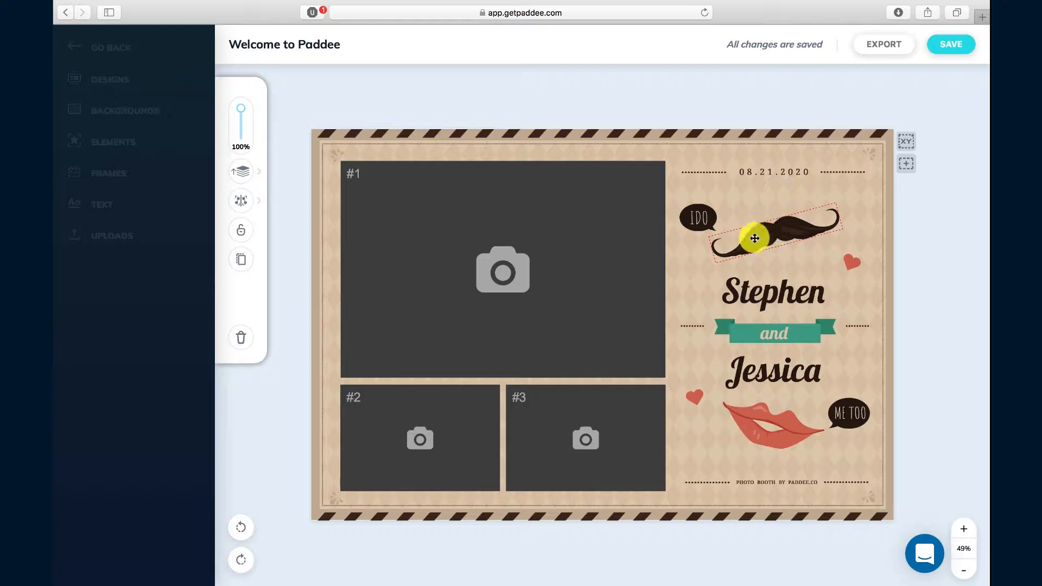
pyautogui.moveTo(756, 239); pyautogui.dragTo(766, 238)
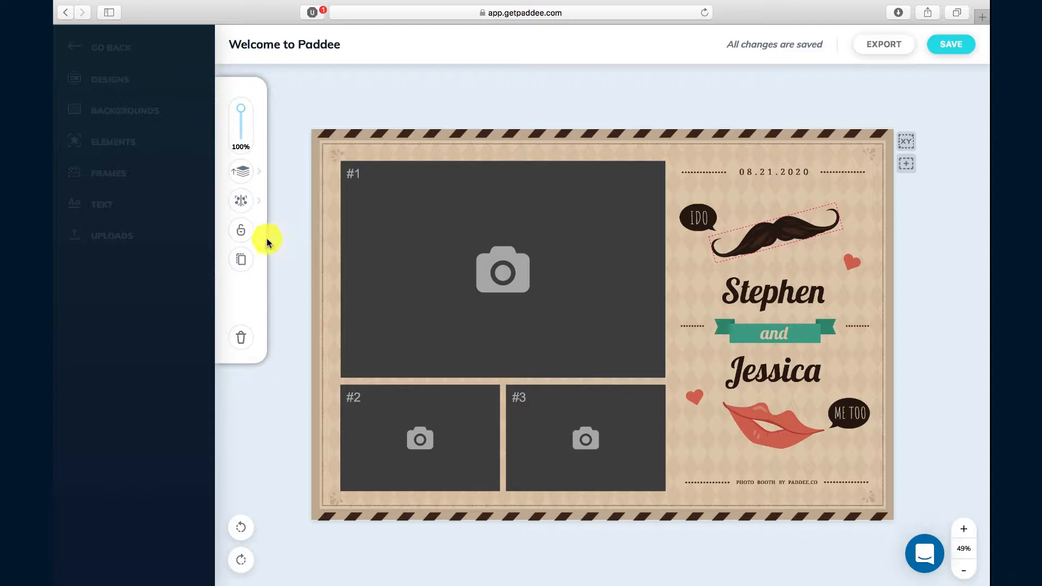
pyautogui.moveTo(241, 230)
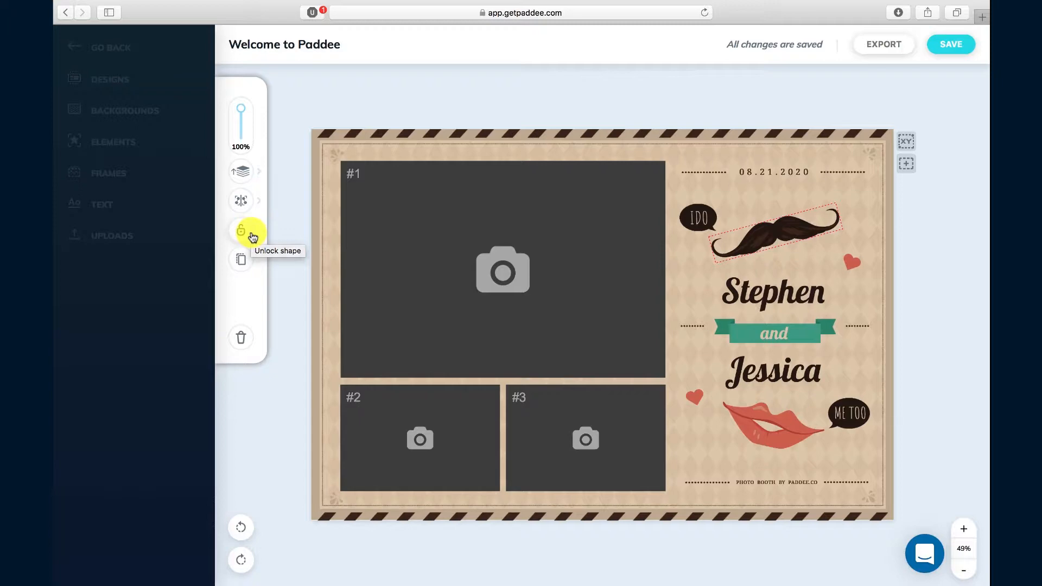
# Step: Unlock the mustache graphic, try a green colour overlay, then discard it to keep the original dark colour
pyautogui.click(241, 230)
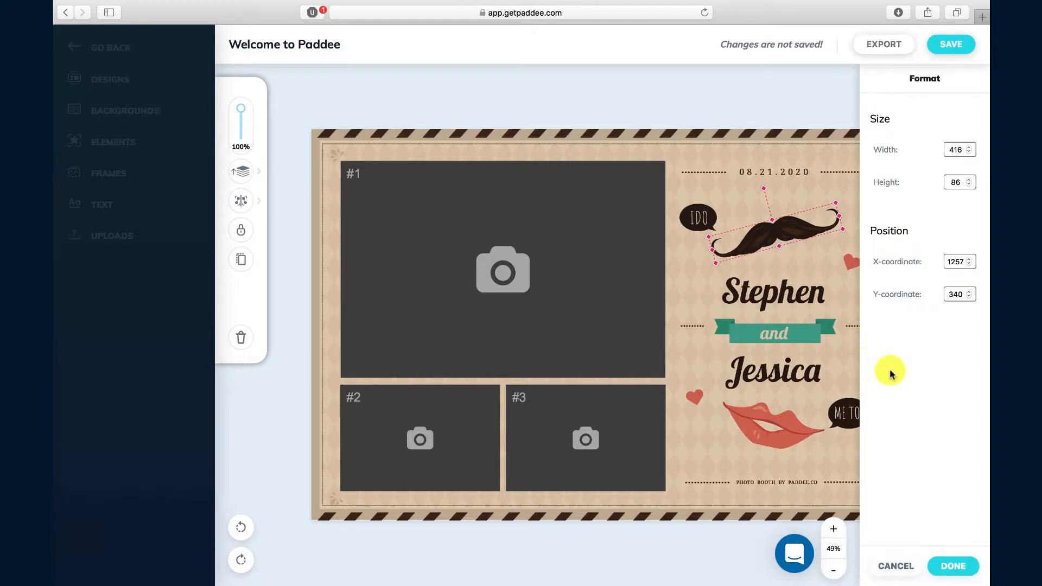
pyautogui.moveTo(896, 414)
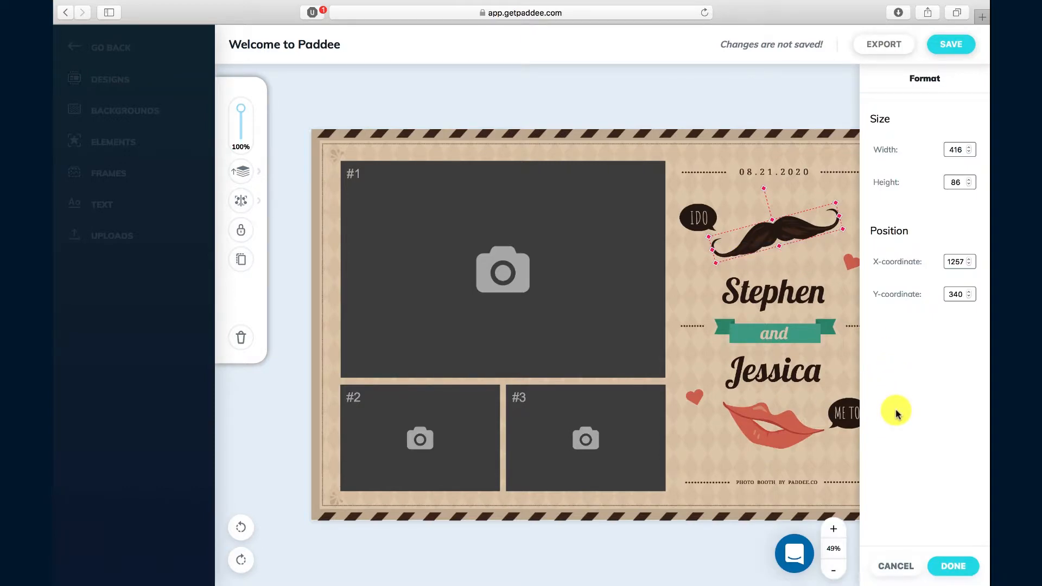
pyautogui.moveTo(897, 463)
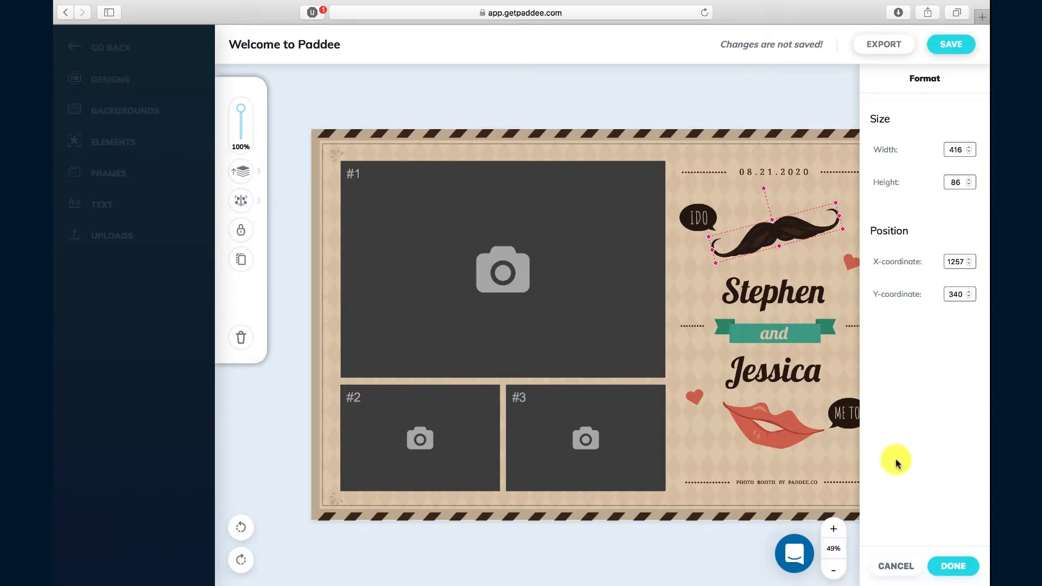
pyautogui.click(951, 566)
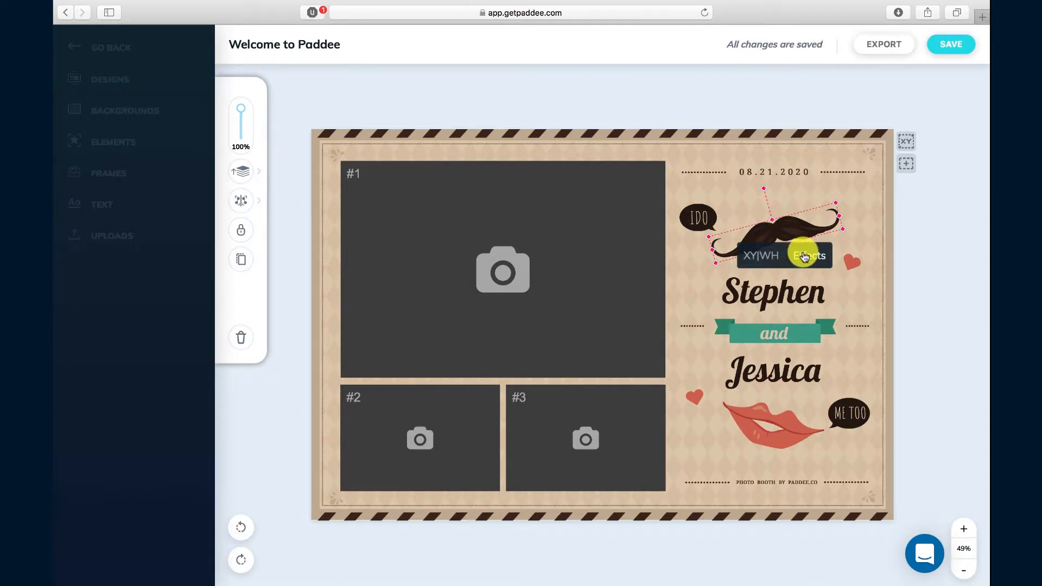
pyautogui.click(808, 255)
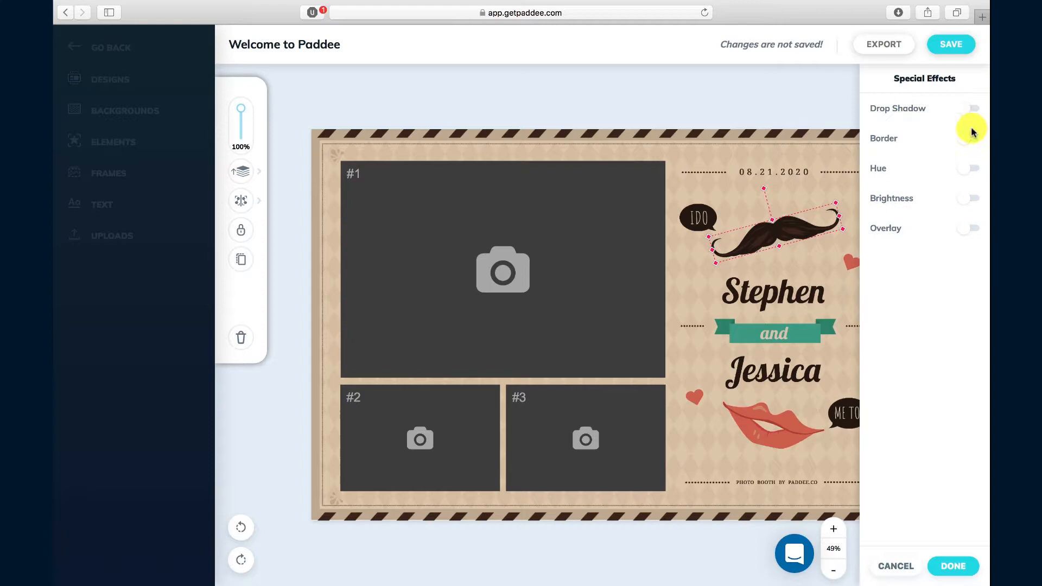
pyautogui.click(970, 228)
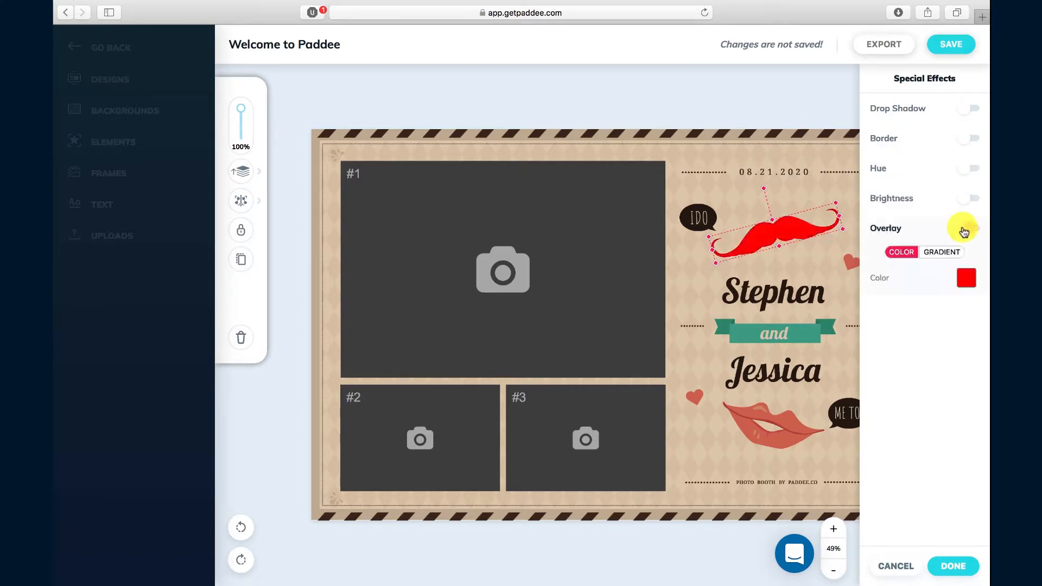
pyautogui.click(966, 278)
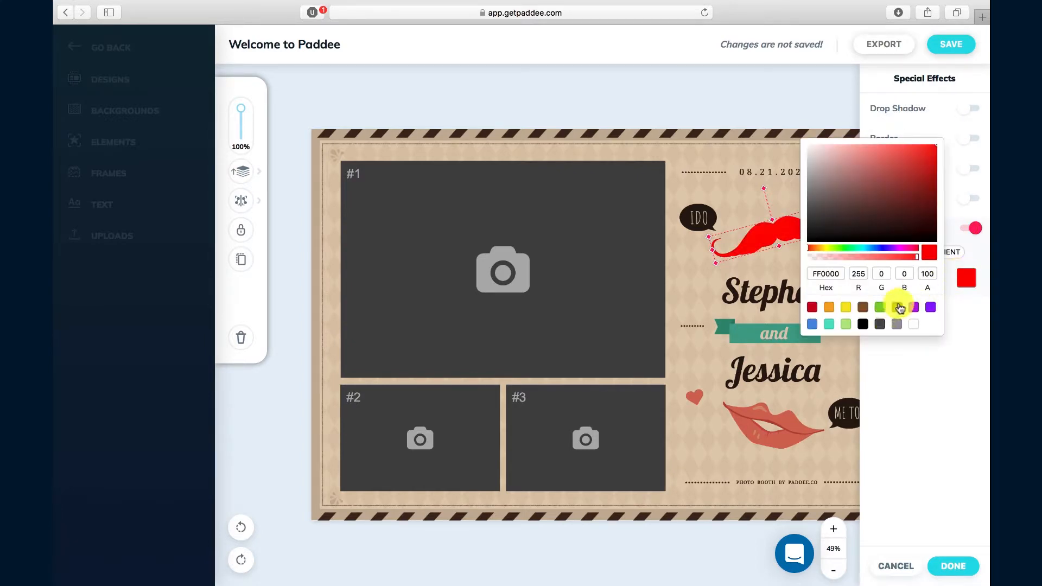
pyautogui.click(879, 306)
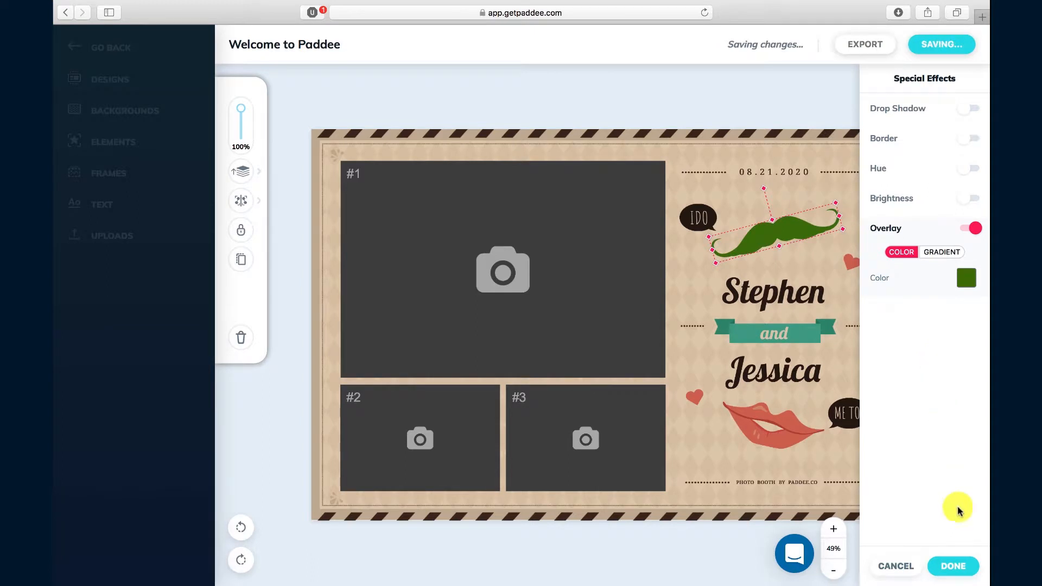
pyautogui.click(952, 565)
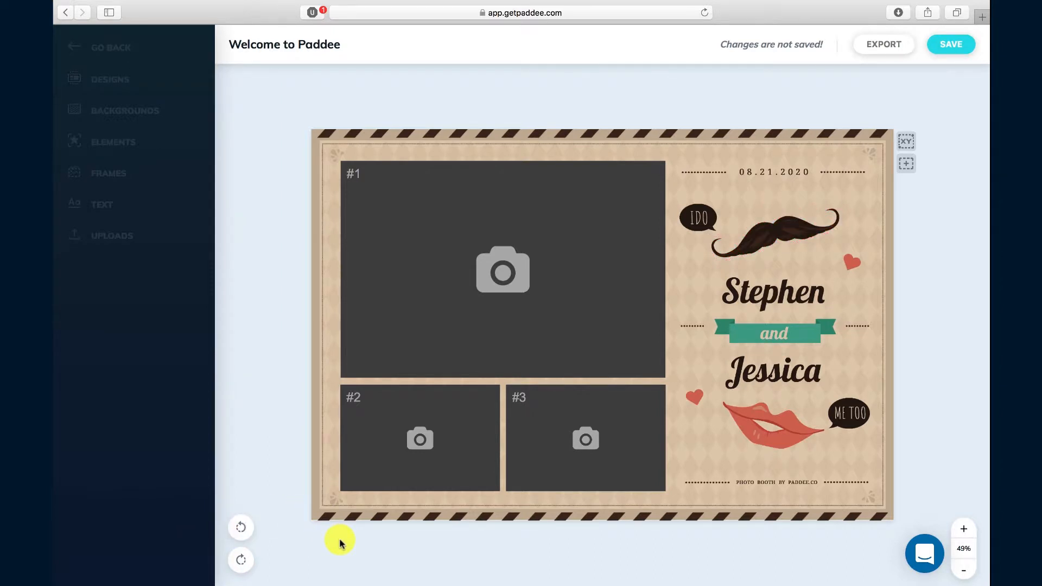
# Step: Select and unlock the date text at the top so it reads 08.21.2017
pyautogui.click(614, 424)
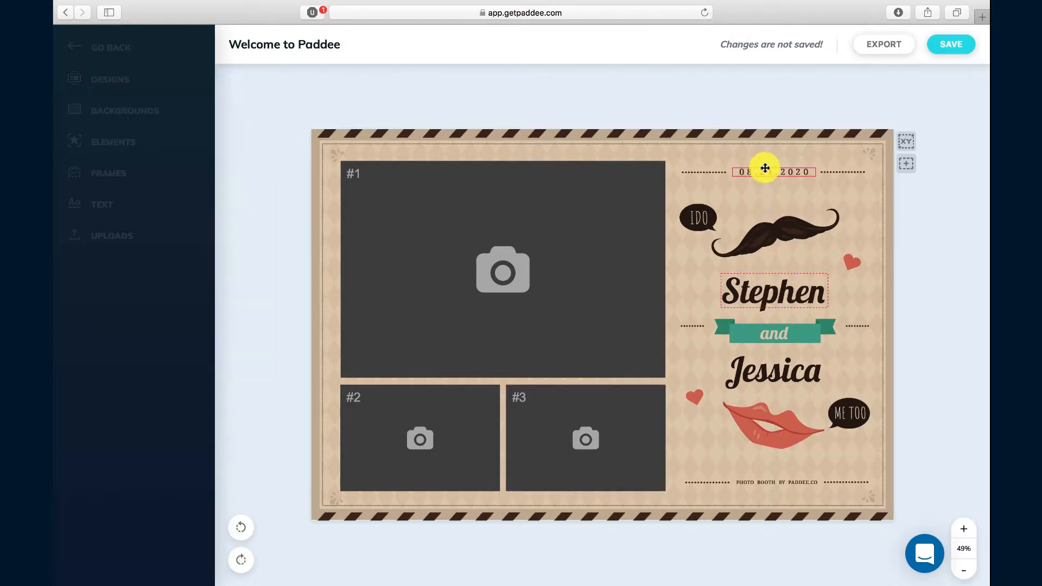
pyautogui.click(773, 172)
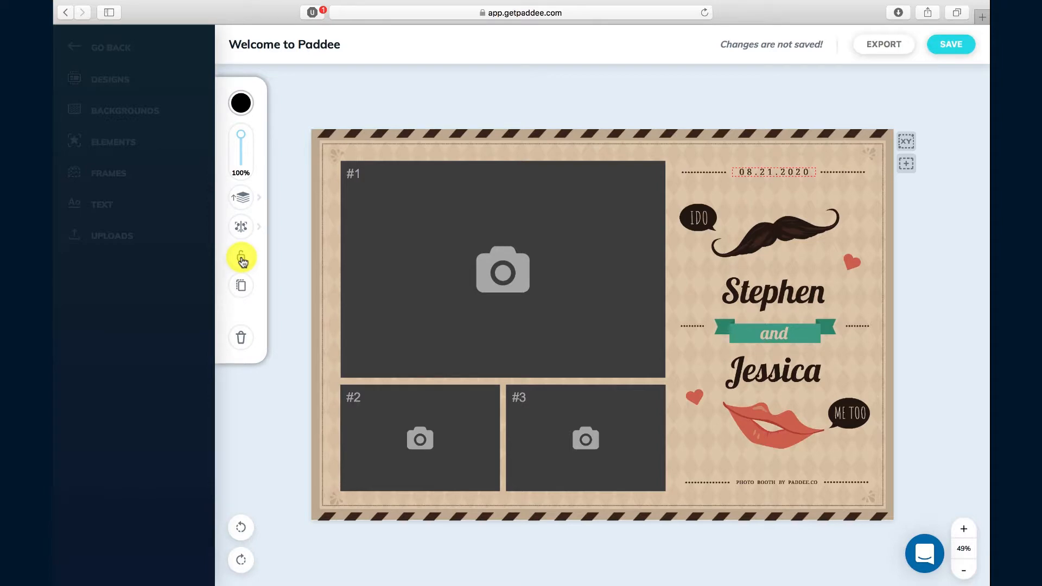
pyautogui.click(772, 172)
pyautogui.write('17')
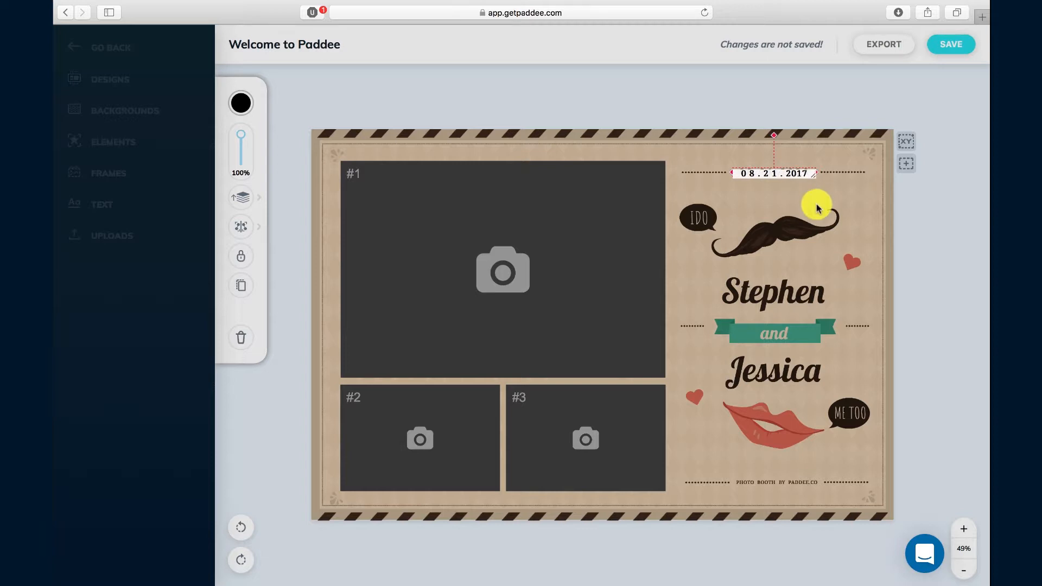
# Step: Replace the names Stephen and Jessica with Michael and Kate
pyautogui.click(773, 292)
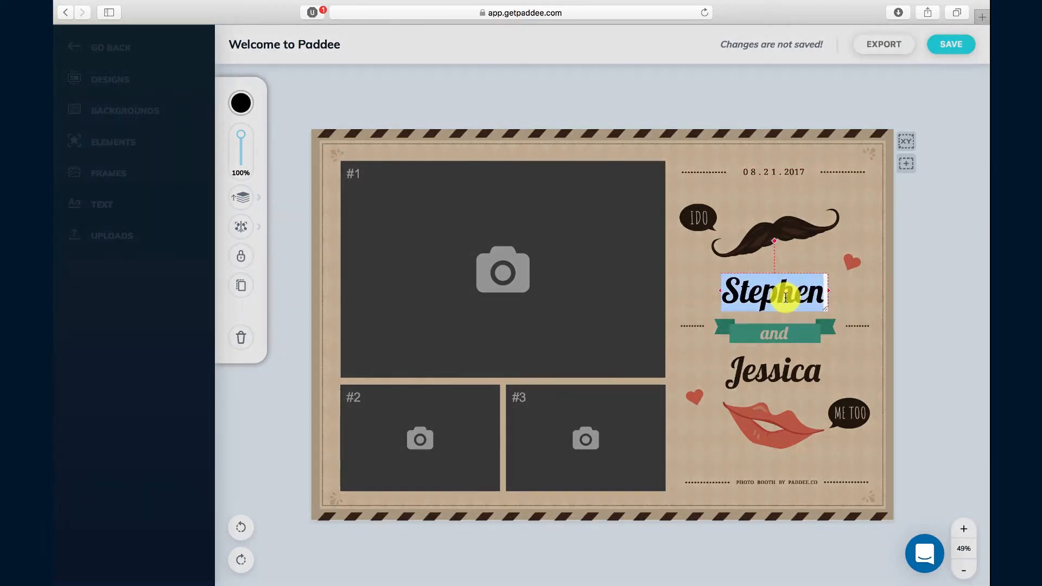
pyautogui.write('Michael')
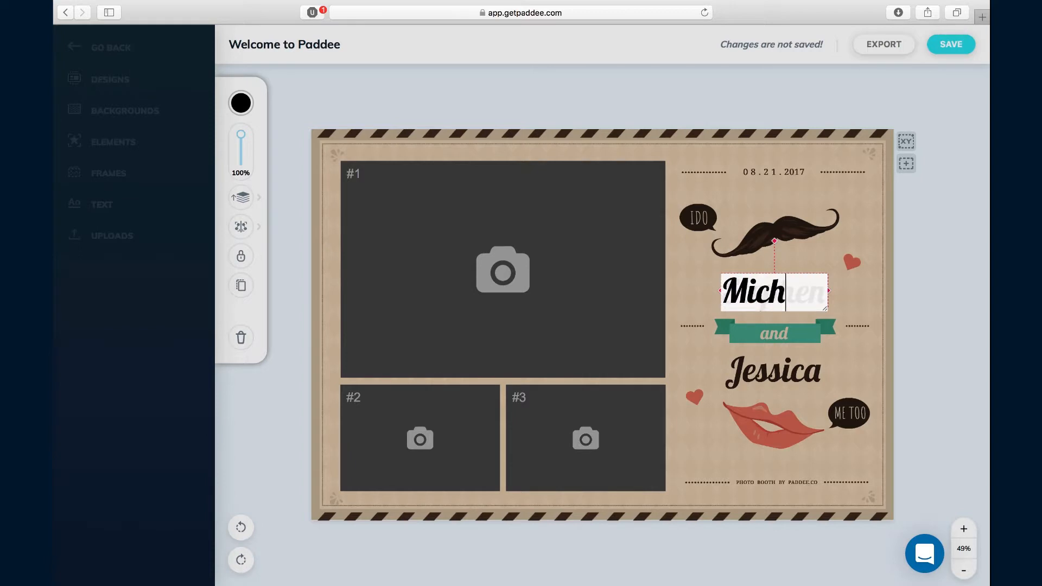
pyautogui.write('Michael')
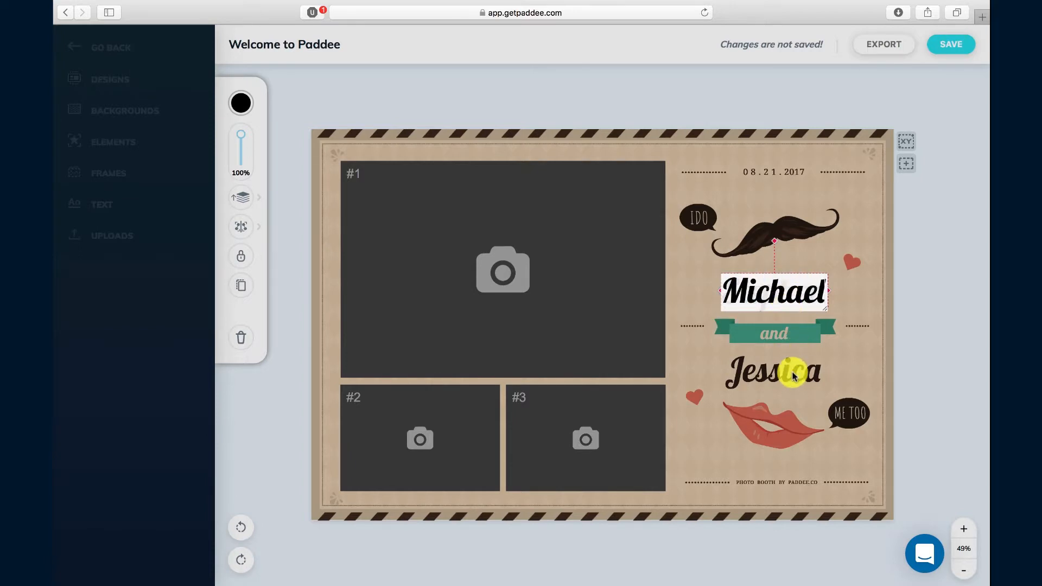
pyautogui.click(776, 371)
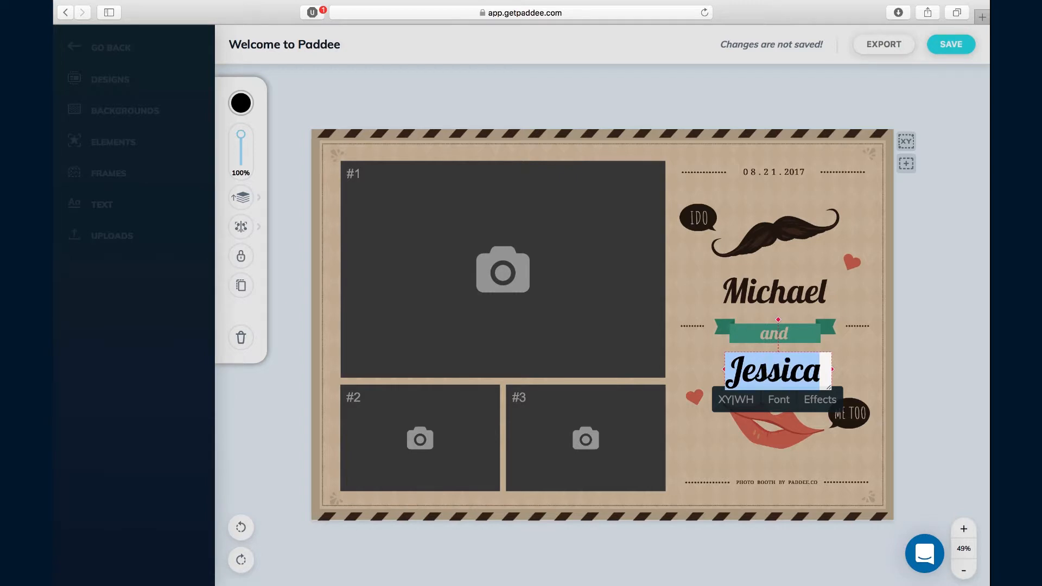
pyautogui.write('Kate')
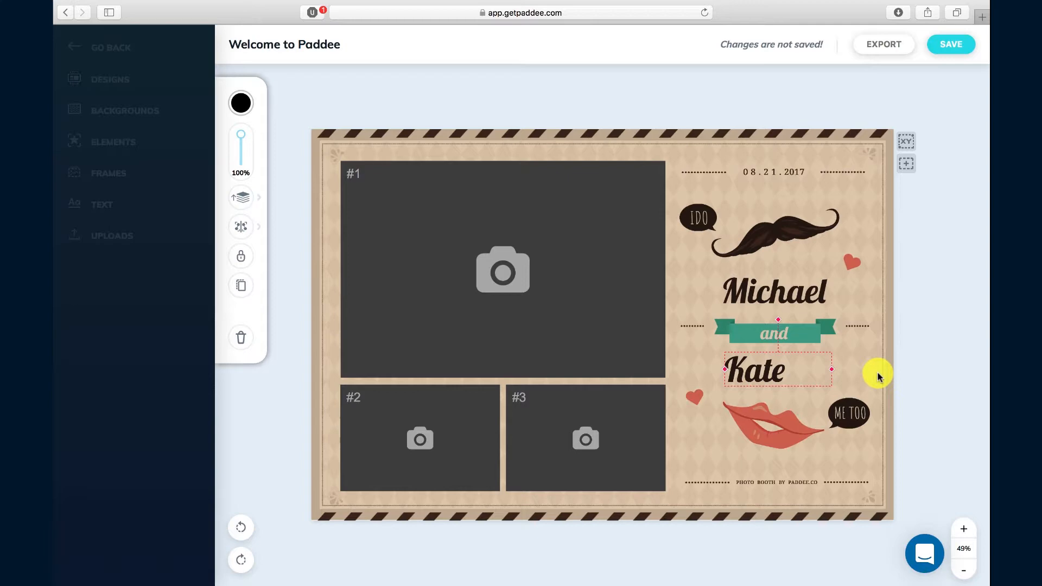
pyautogui.moveTo(773, 371)
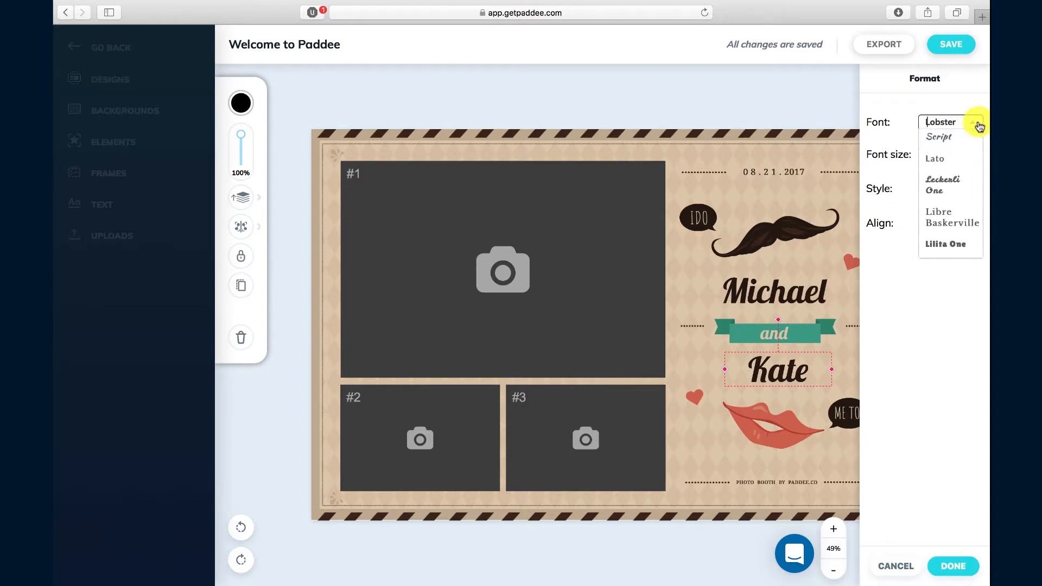
pyautogui.click(975, 122)
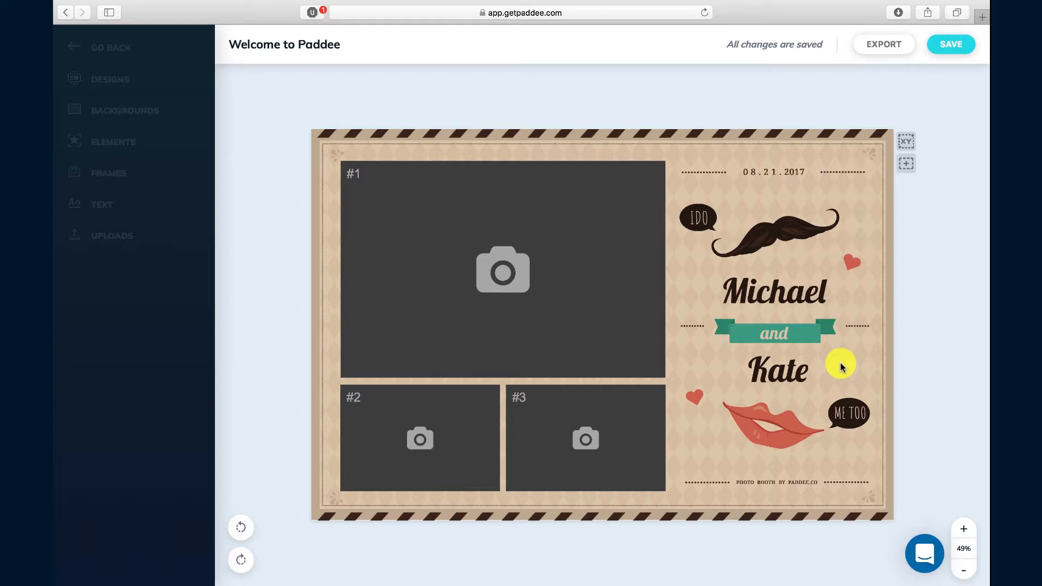
pyautogui.moveTo(869, 360)
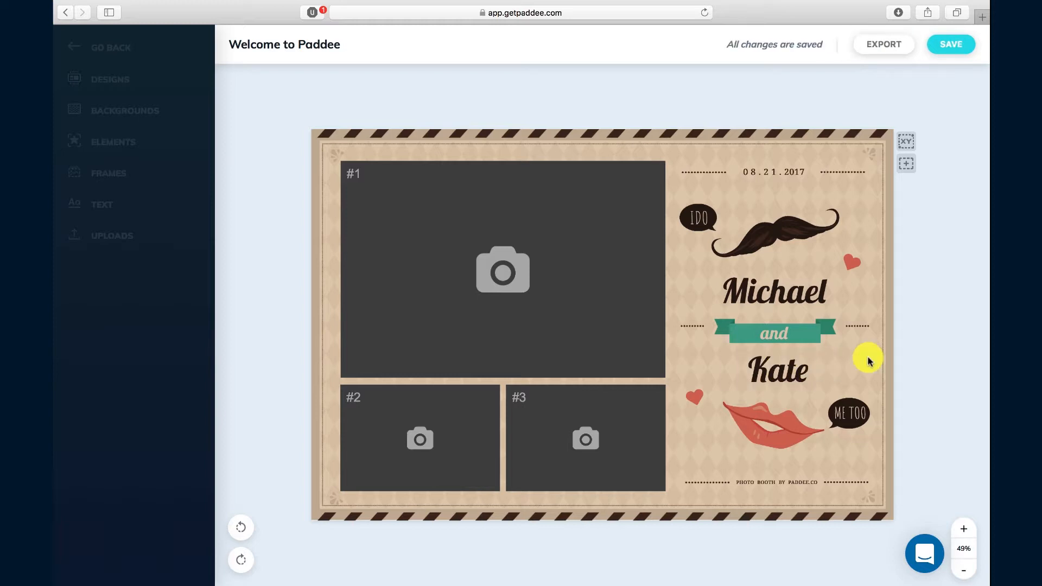
pyautogui.click(779, 370)
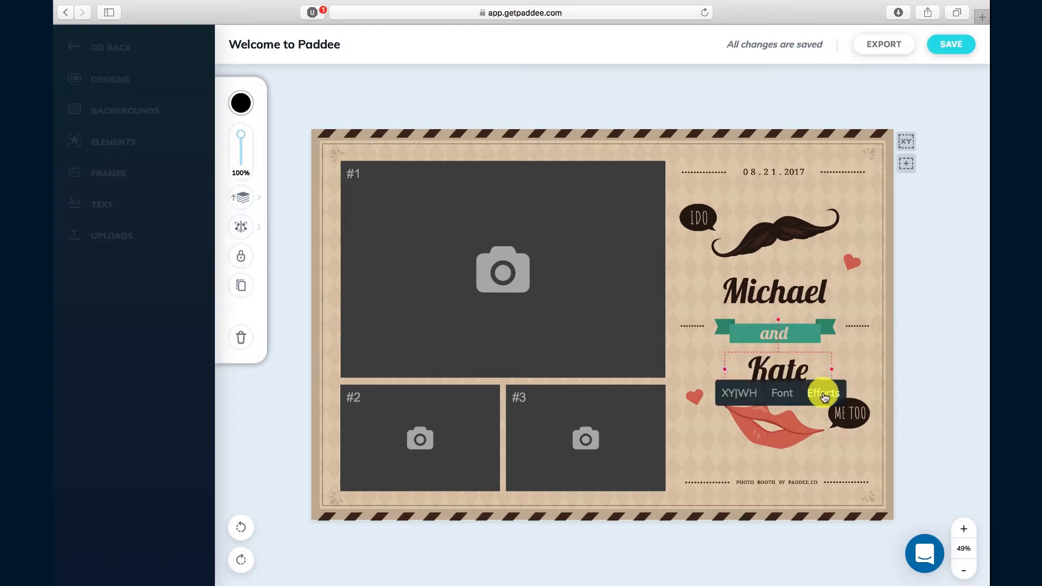
pyautogui.click(824, 393)
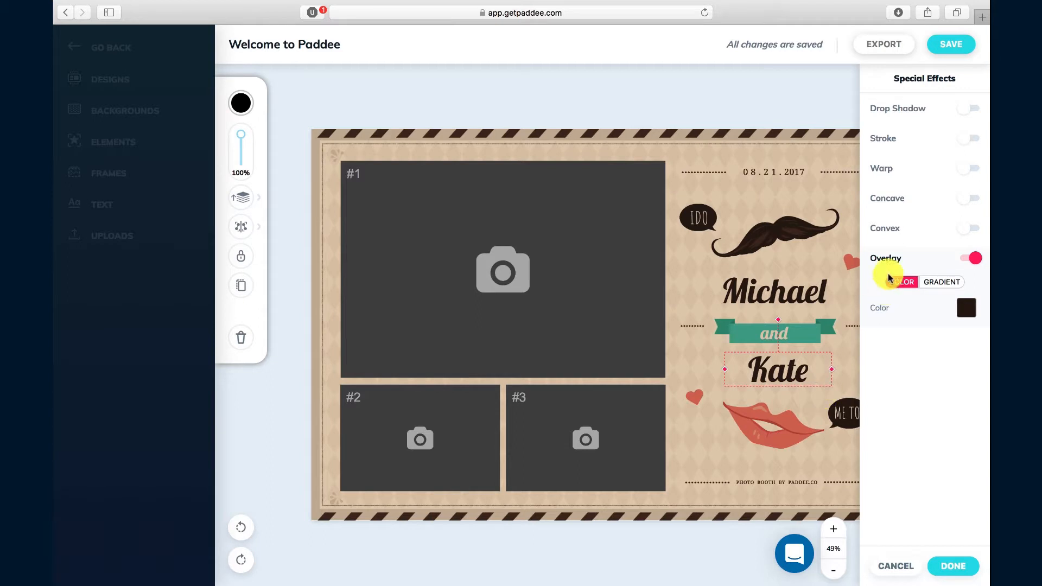
pyautogui.click(969, 107)
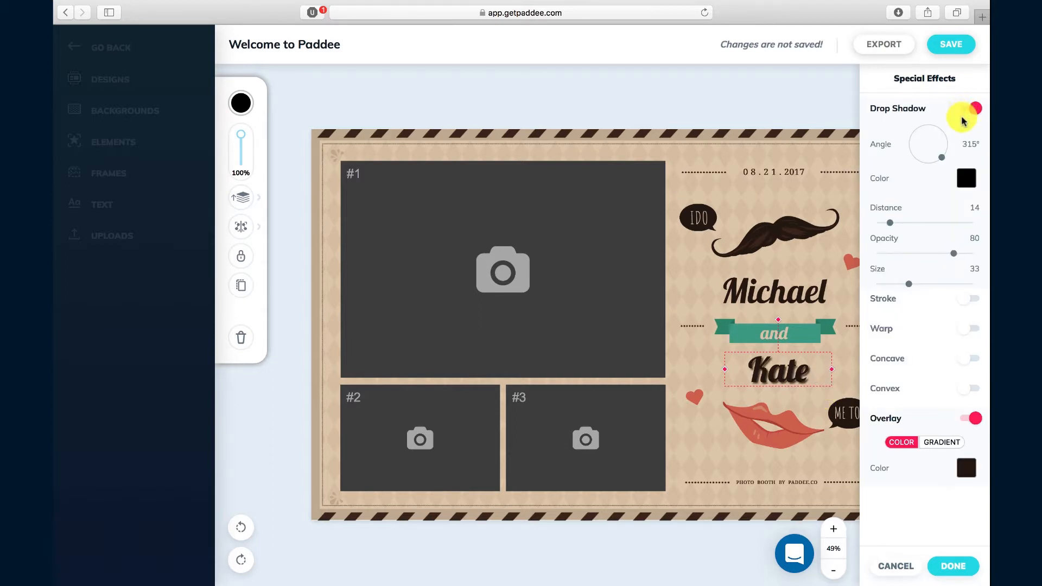
pyautogui.click(970, 109)
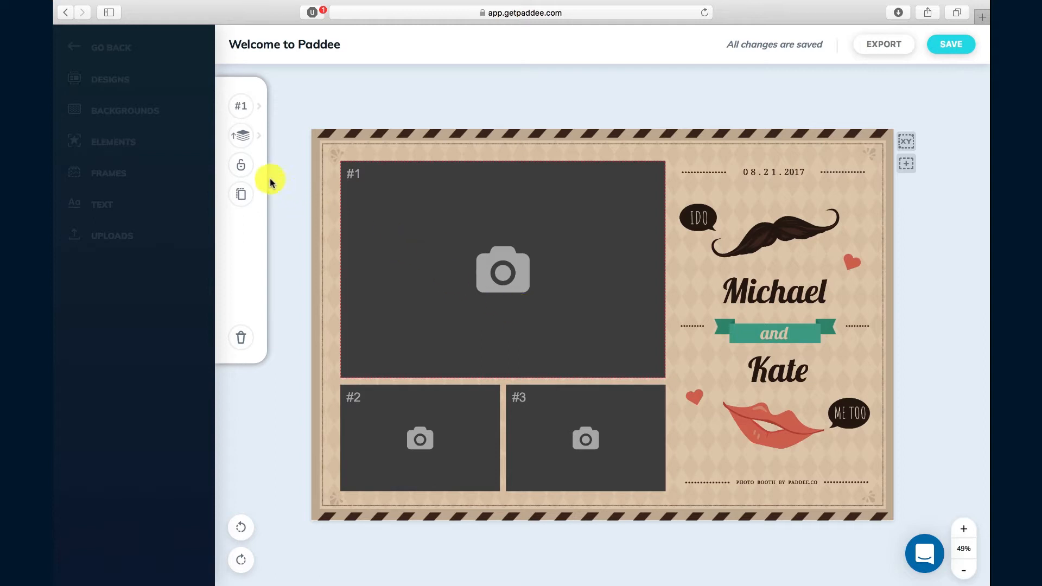
pyautogui.click(502, 270)
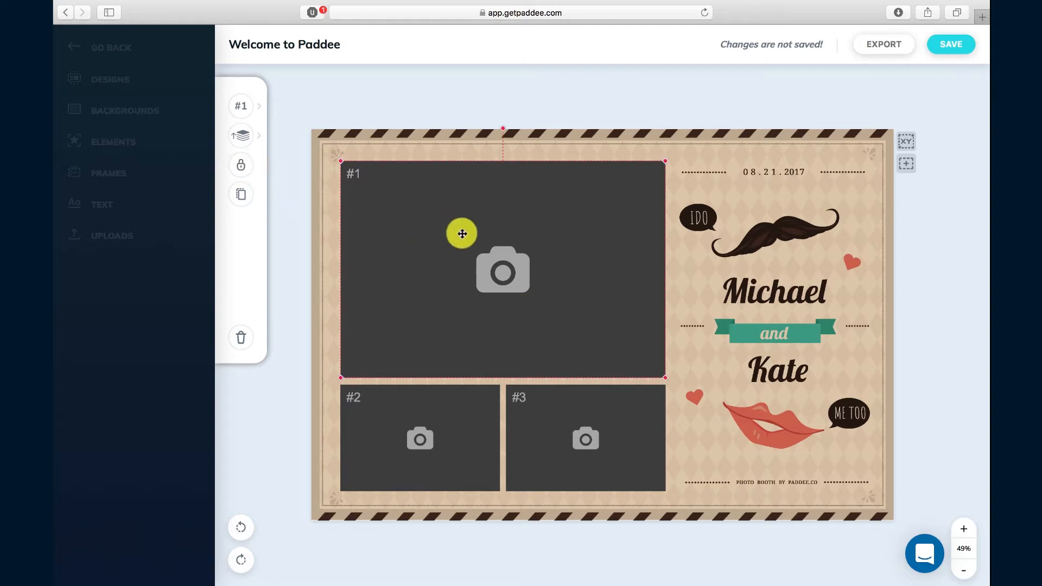
pyautogui.moveTo(462, 233); pyautogui.dragTo(588, 326)
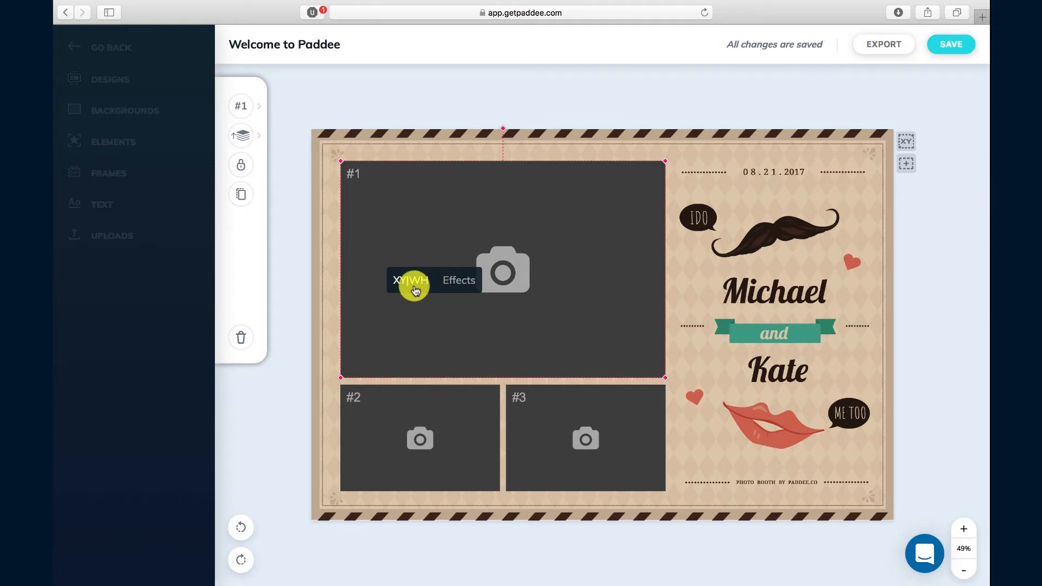
pyautogui.click(411, 280)
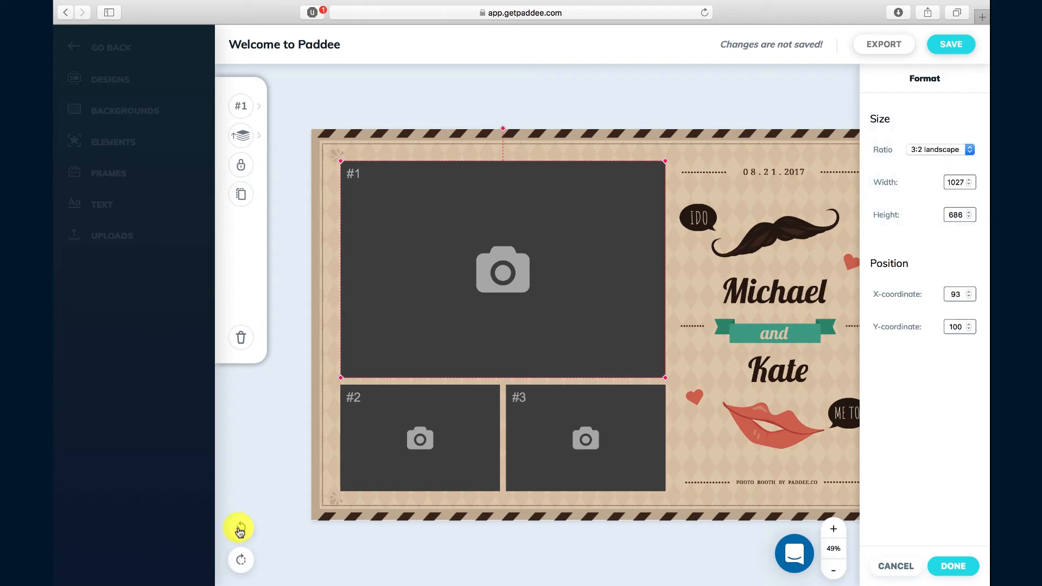
pyautogui.click(952, 566)
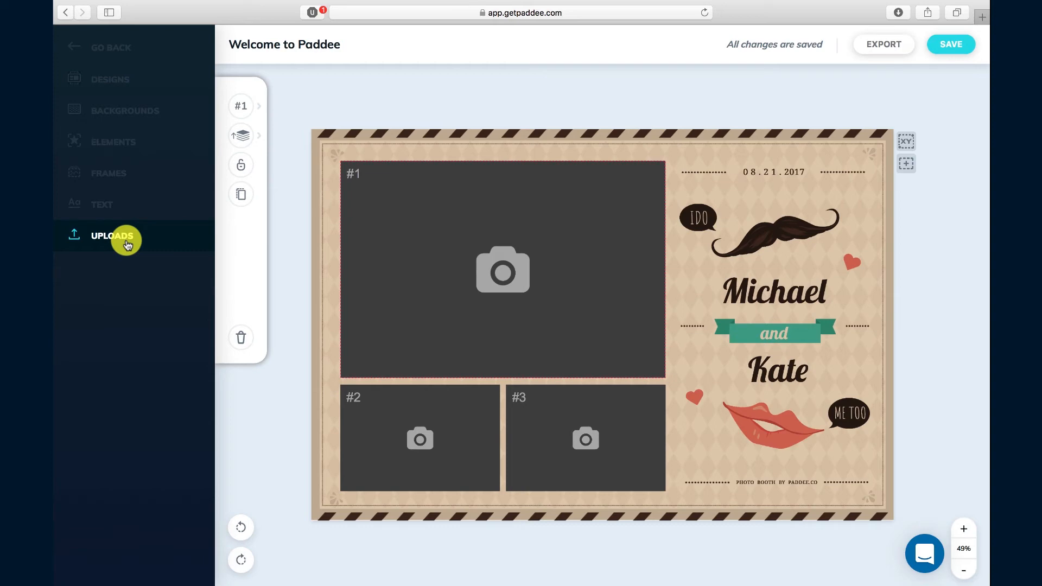
# Step: Upload hmmm.png from Downloads into the Uploads panel
pyautogui.click(111, 236)
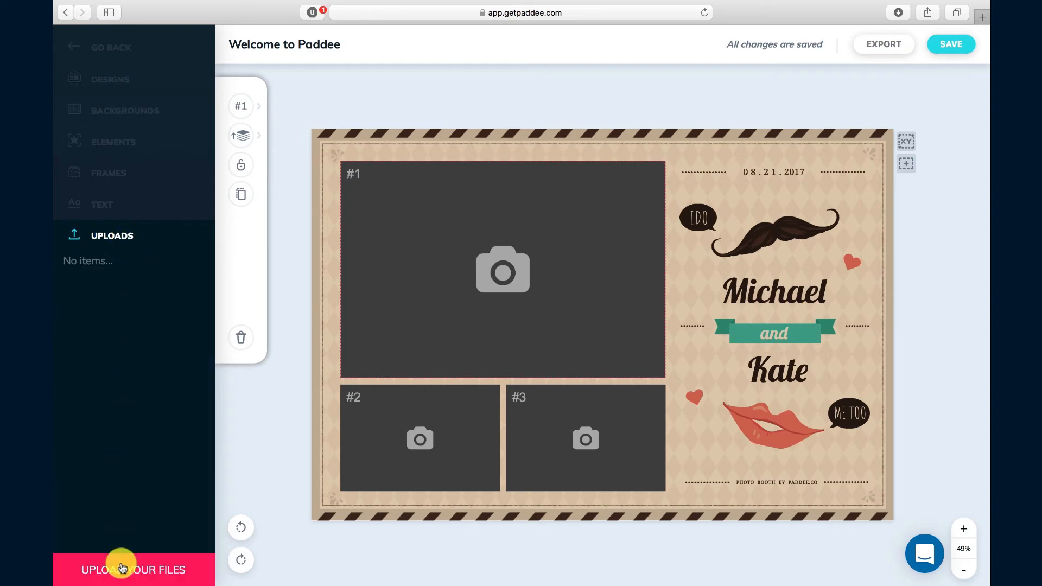
pyautogui.click(133, 570)
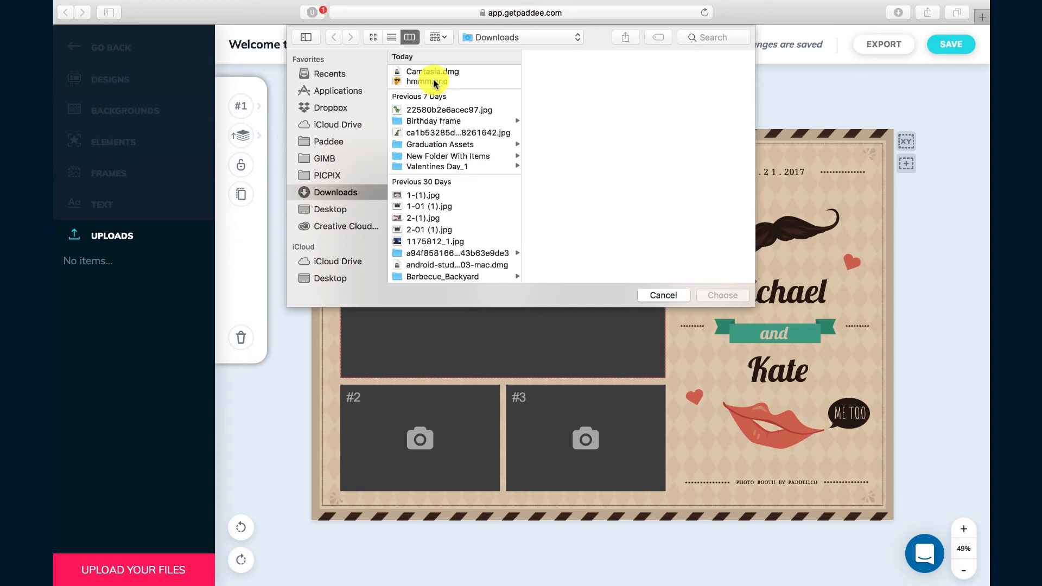
pyautogui.click(425, 81)
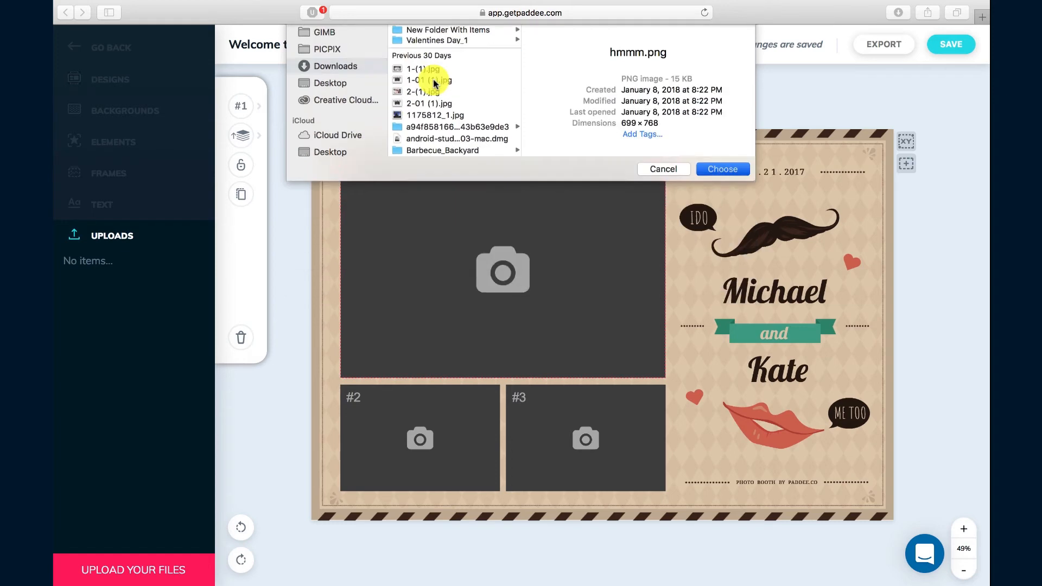
pyautogui.click(722, 170)
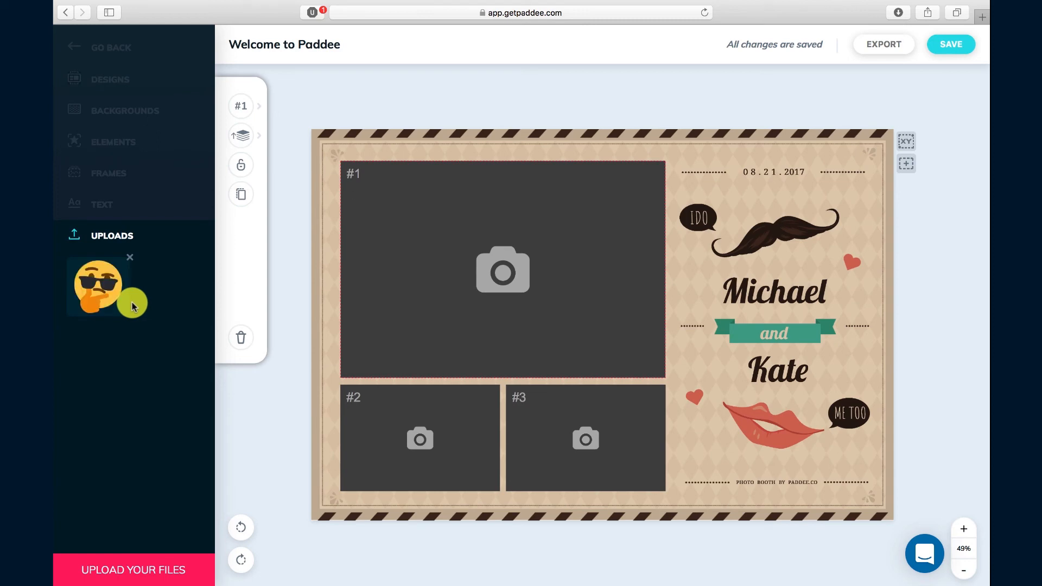
# Step: Place the uploaded sunglasses emoji over the centre of the photo area and turn on its black border
pyautogui.moveTo(98, 286); pyautogui.dragTo(432, 250)
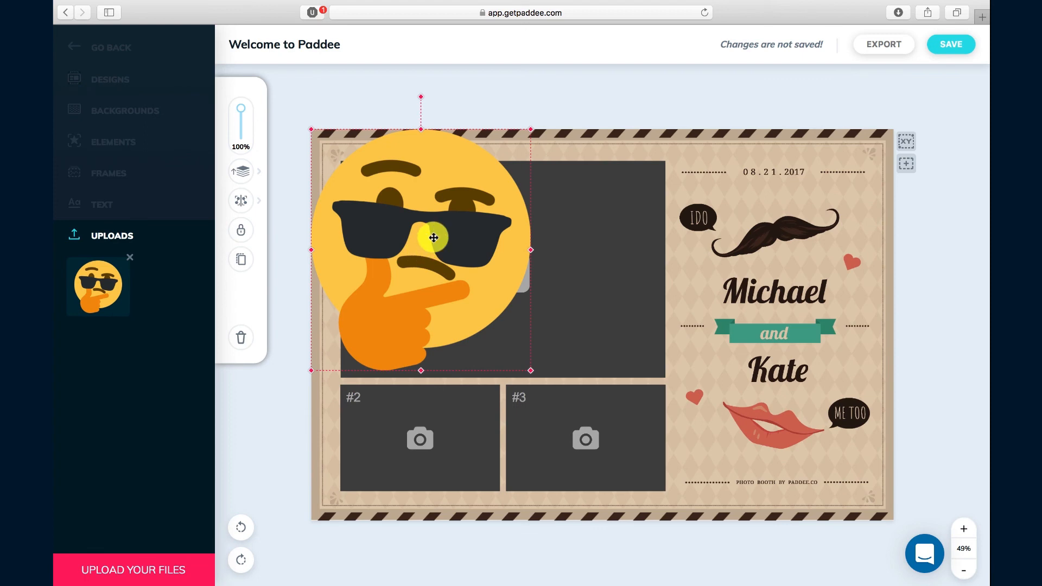
pyautogui.moveTo(433, 237); pyautogui.dragTo(665, 389)
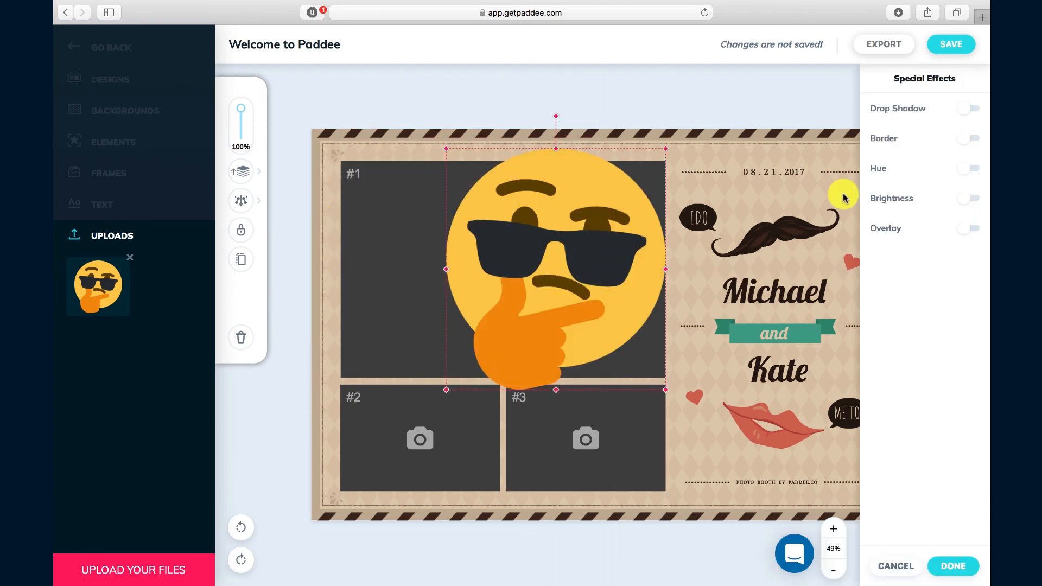
pyautogui.click(967, 138)
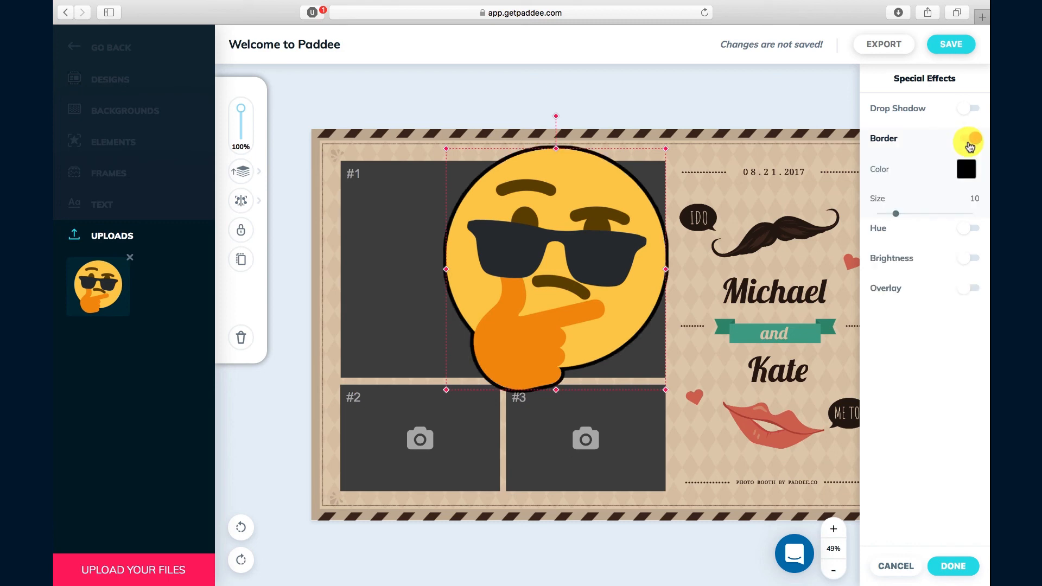